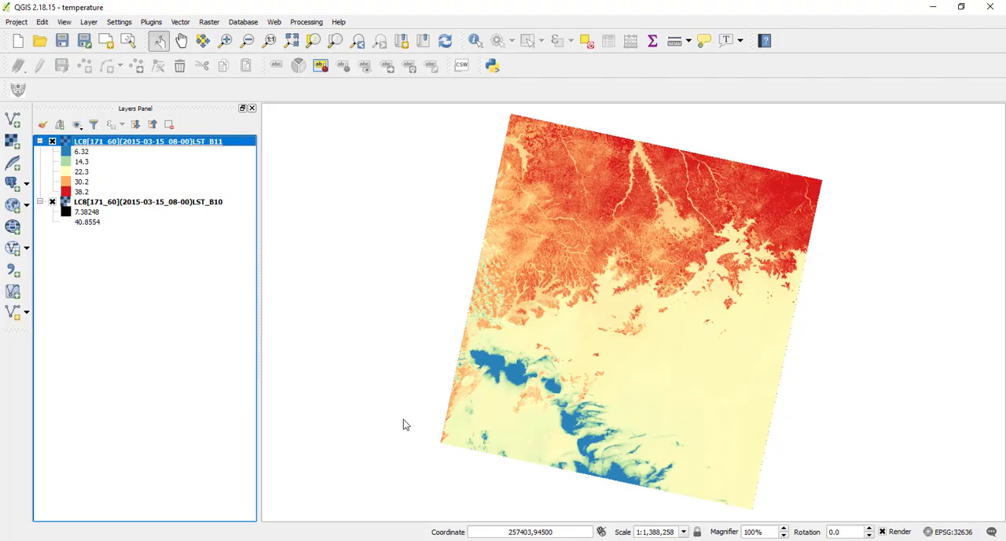
mouse_move(118, 344)
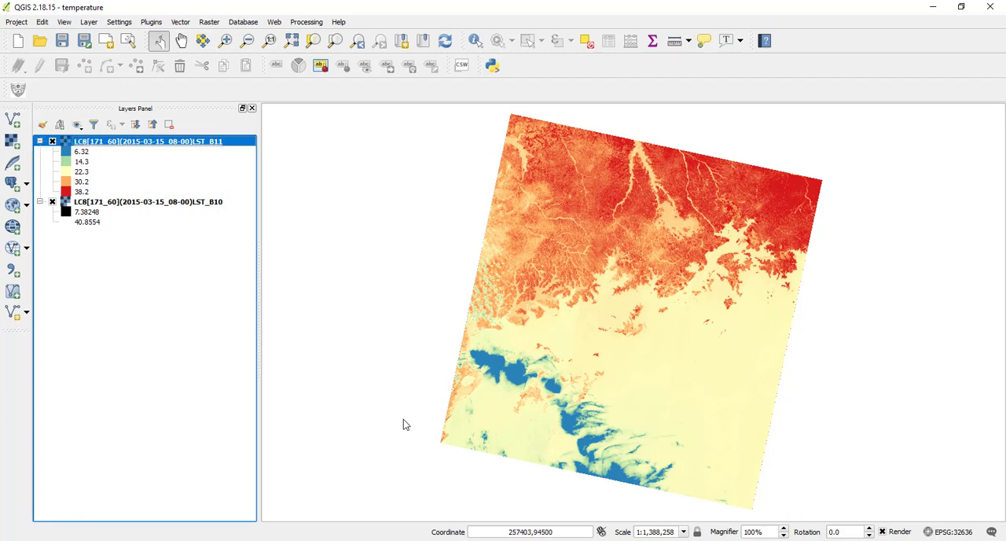
mouse_move(220, 360)
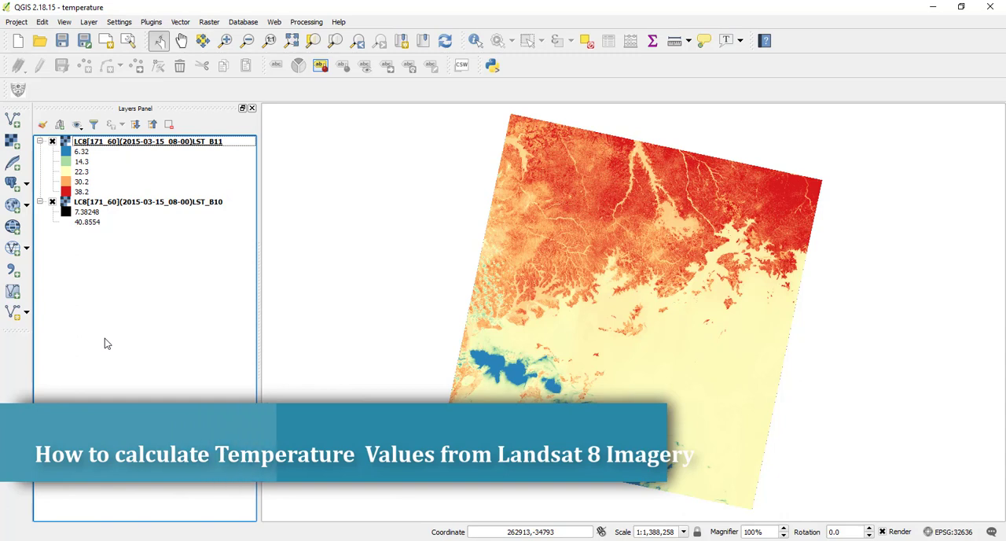
Start a blank QGIS project with no layers loaded.
click(147, 141)
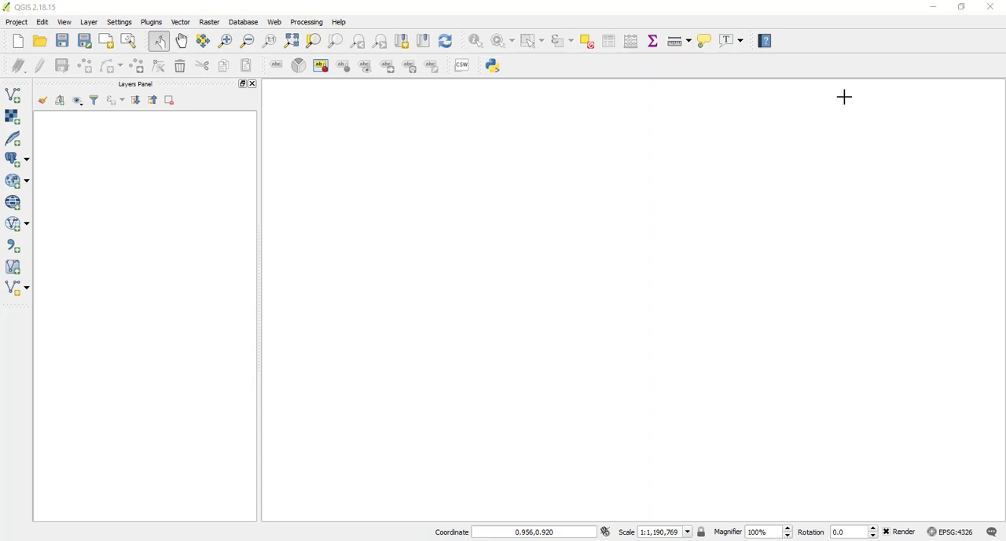
Save the empty project with the file name 'temperature'.
click(15, 22)
text(t)
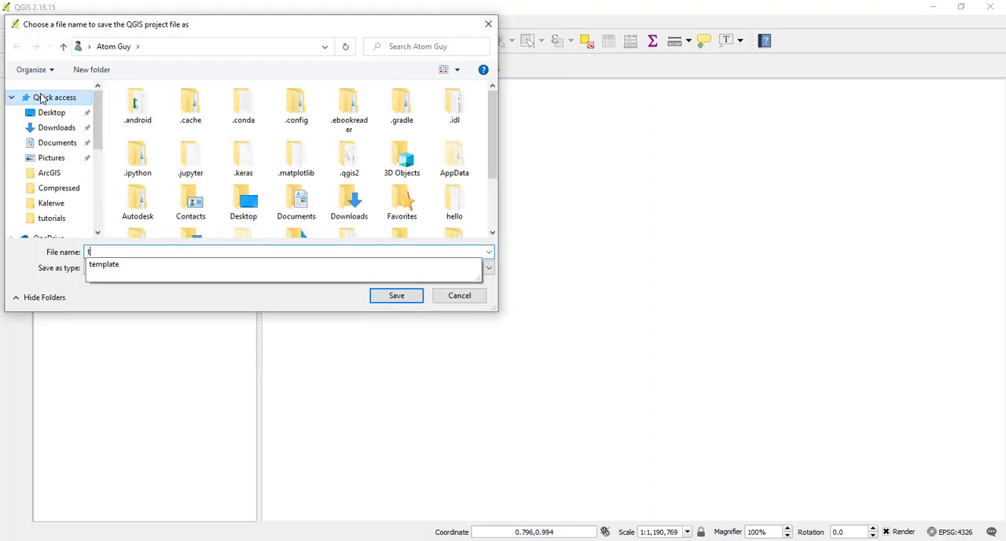
text(empera)
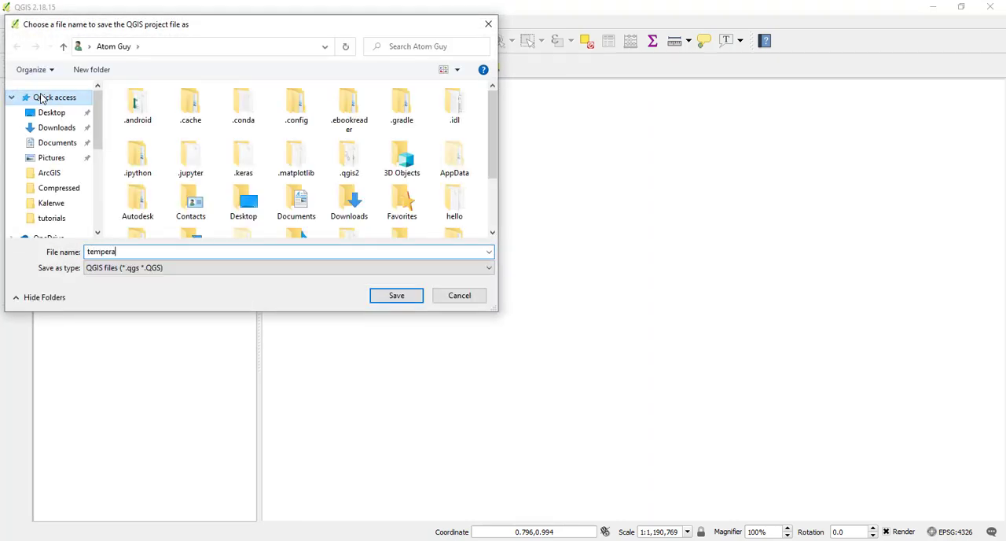
click(396, 295)
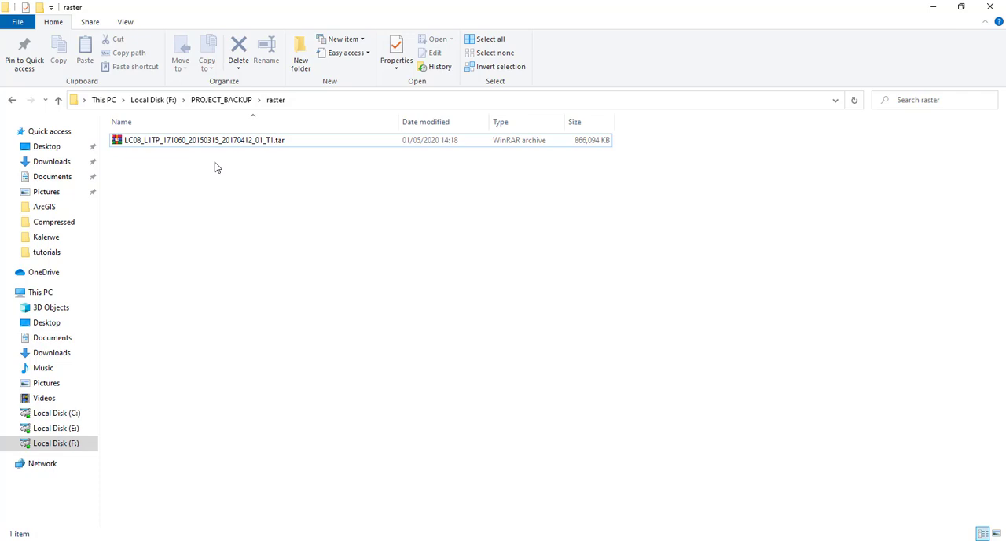
mouse_move(299, 108)
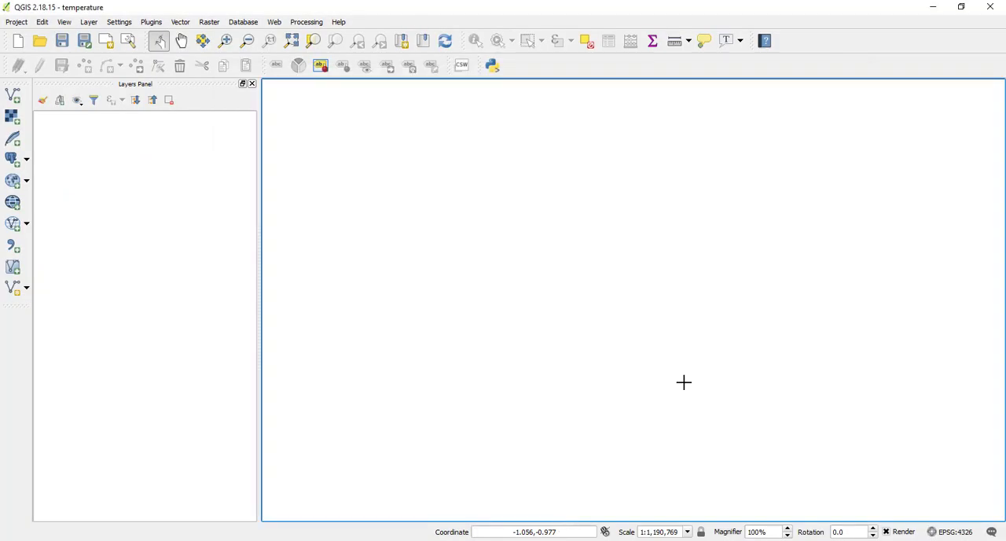
mouse_move(445, 174)
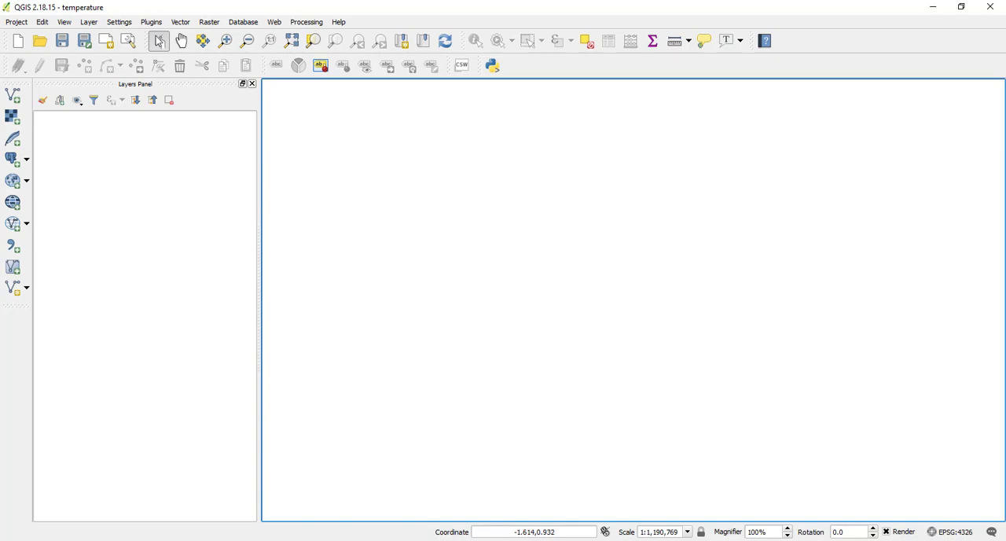
Search the plugin manager for 'Rs', tick RS&GIS, and close the manager.
click(151, 21)
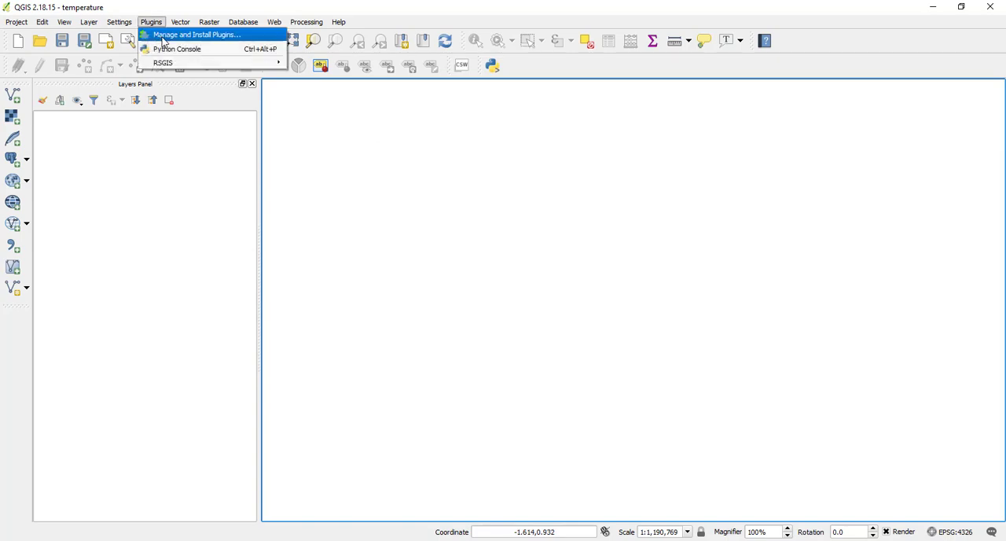
click(195, 34)
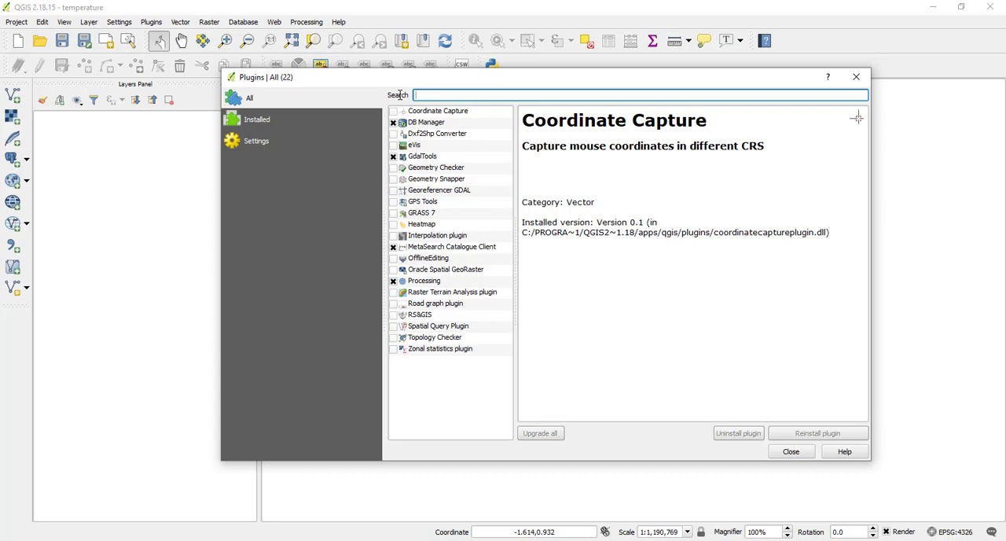
text(R)
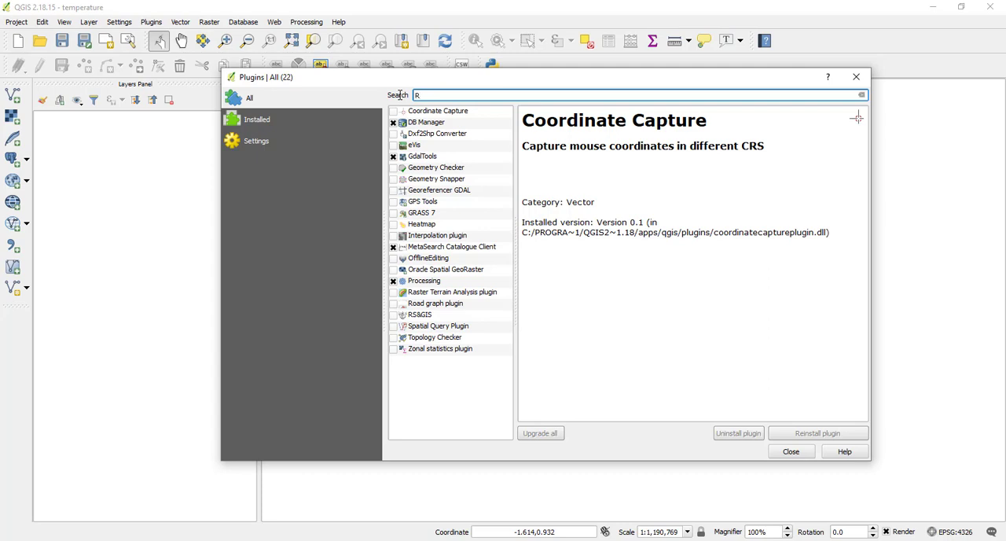
text(ss)
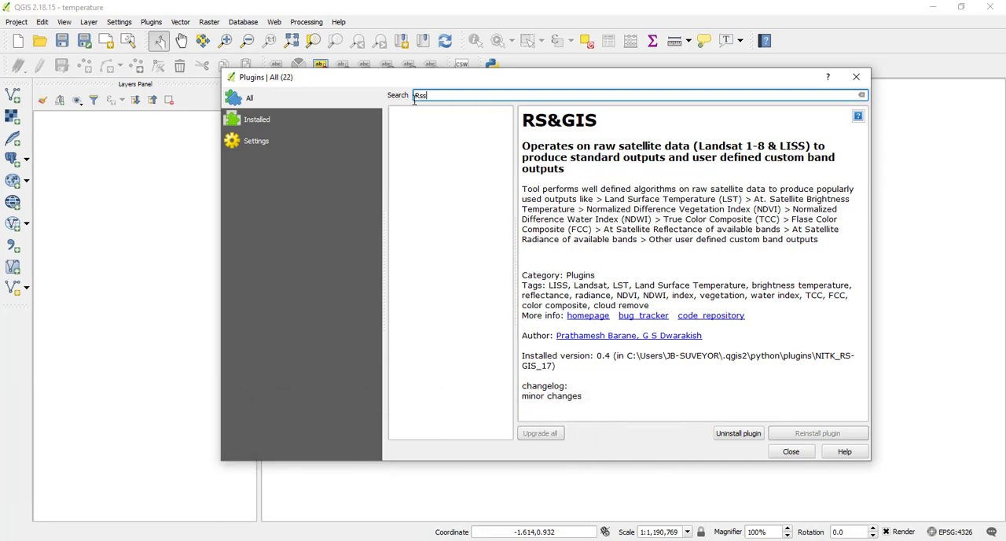
key(Backspace)
text(&)
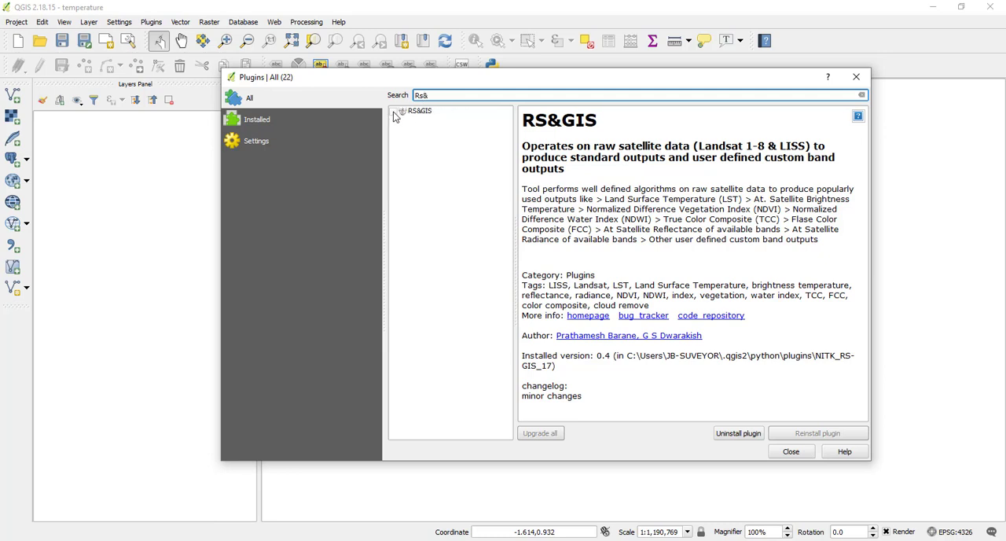
click(419, 110)
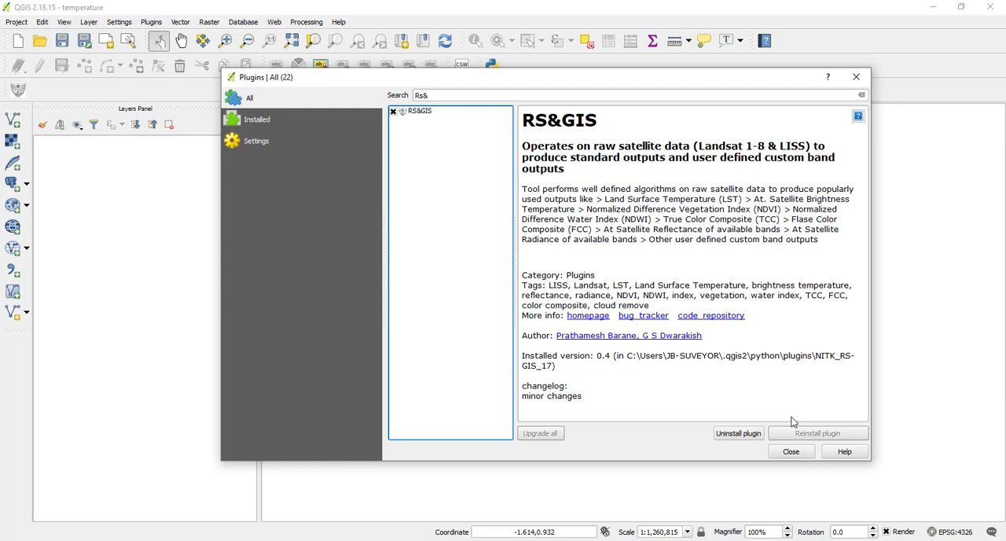
mouse_move(556, 241)
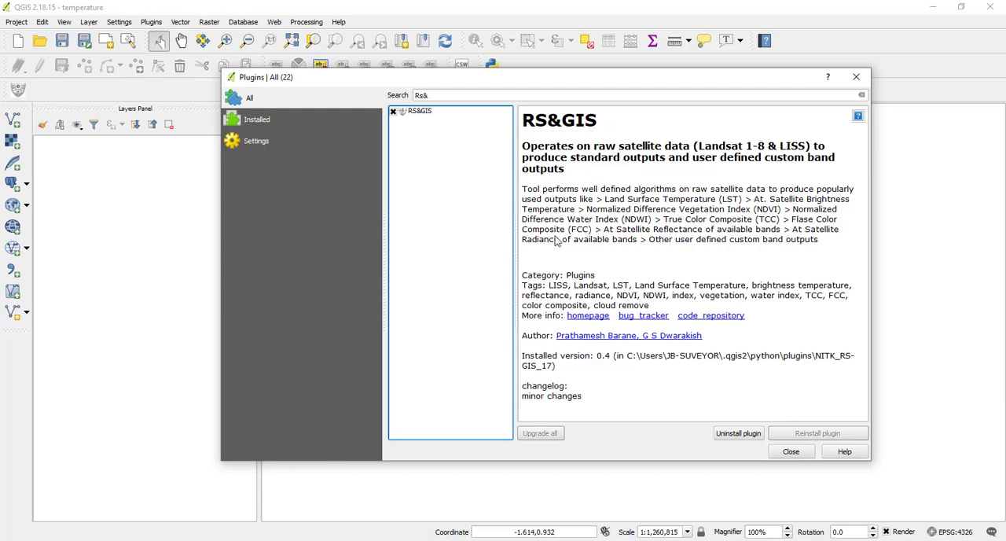
mouse_move(729, 352)
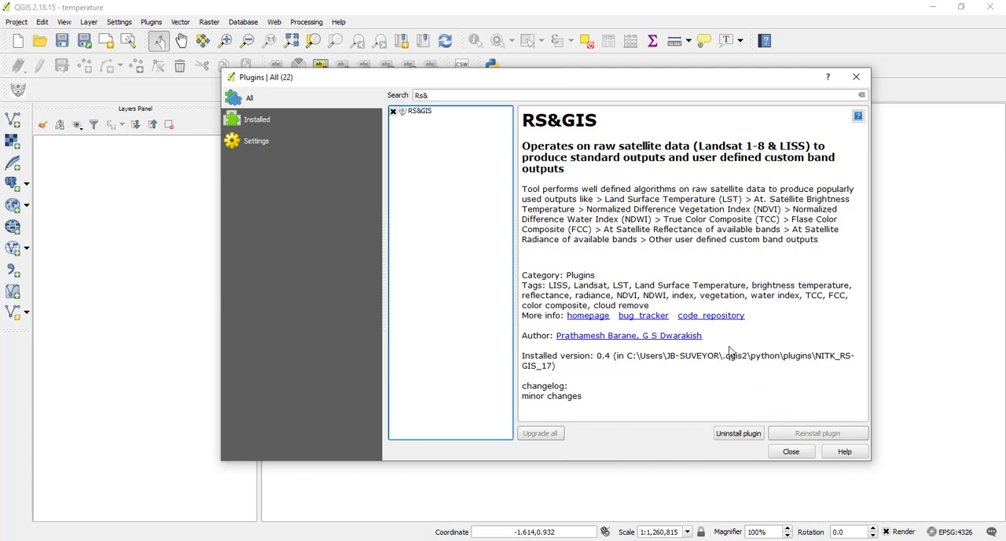
click(790, 451)
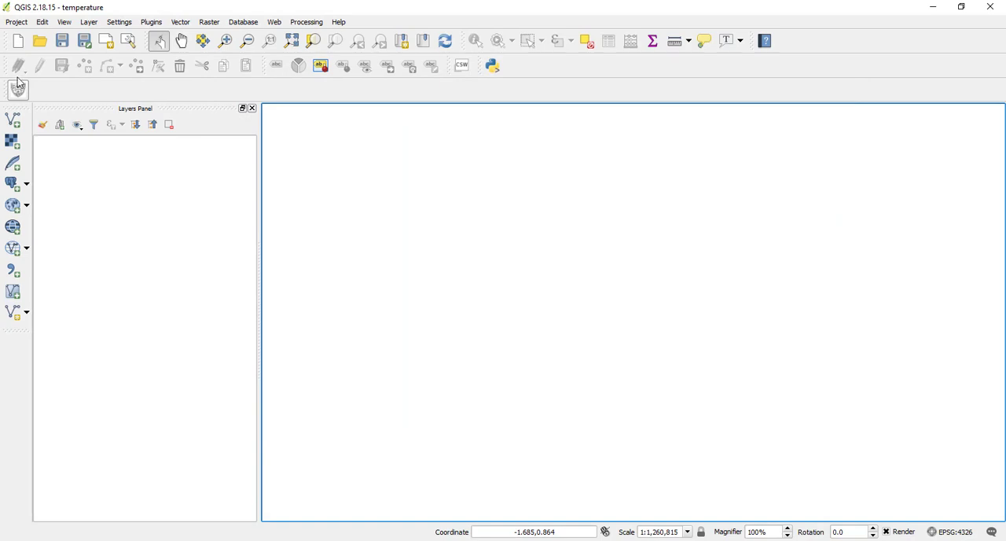
mouse_move(17, 89)
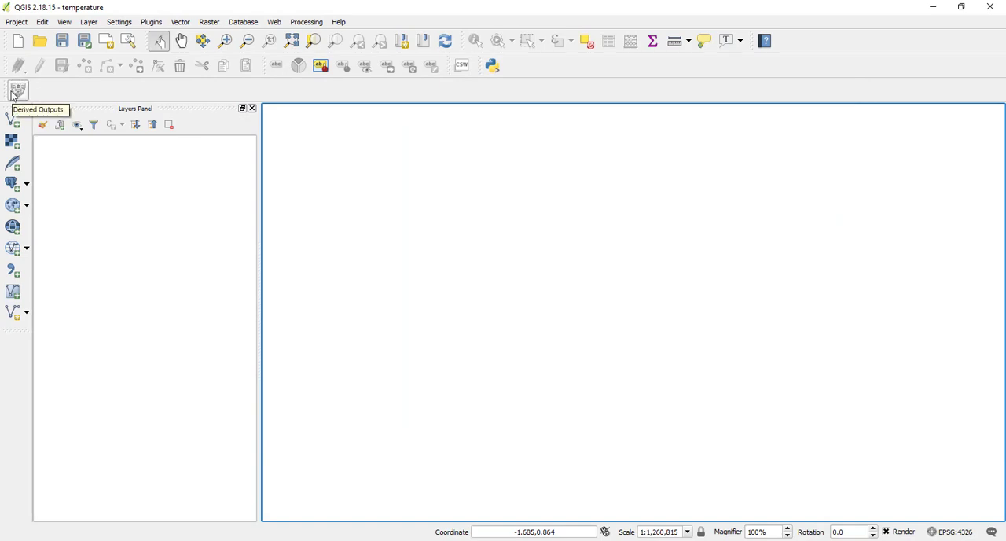
Launch the RS&GIS Derived Outputs tool and view its raw data input modes.
click(17, 89)
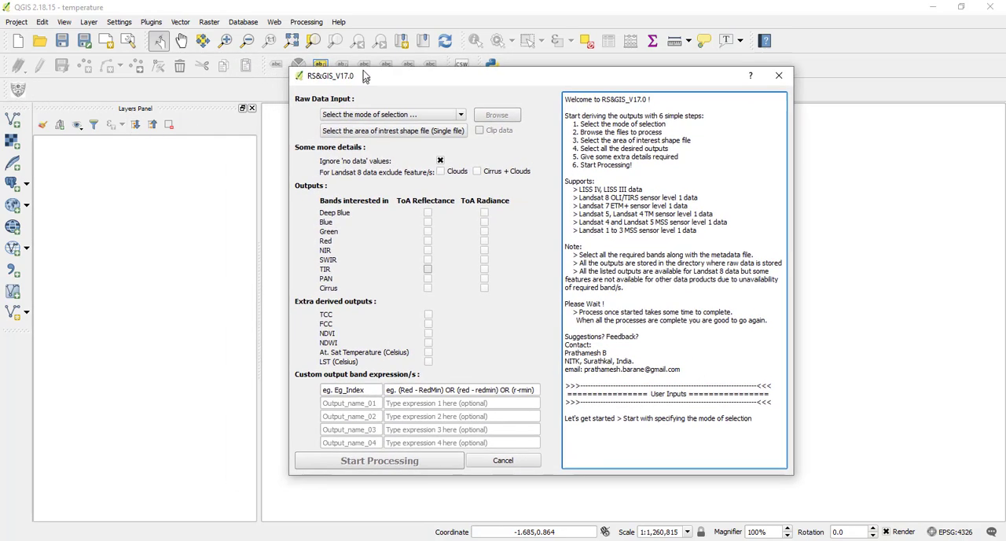
drag(352, 75, 341, 74)
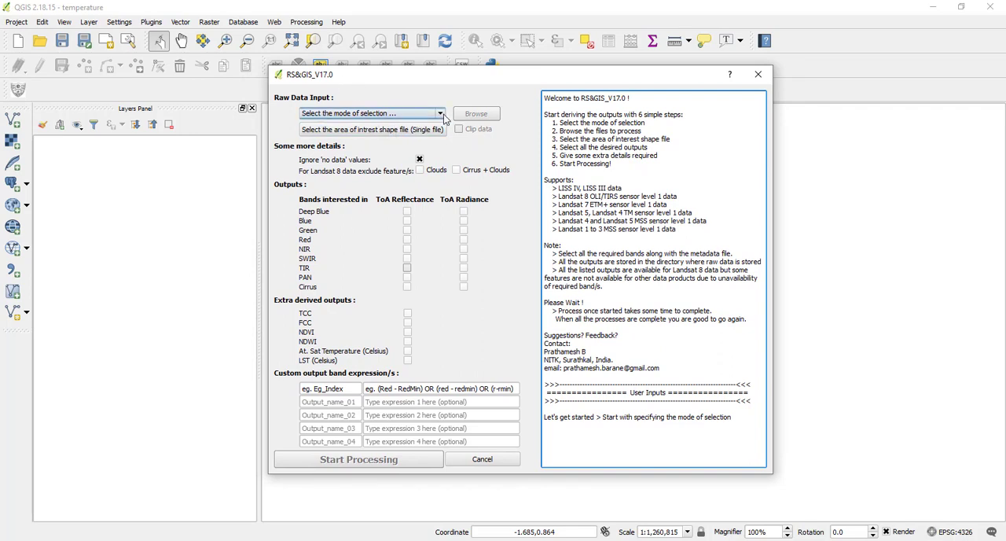
click(439, 113)
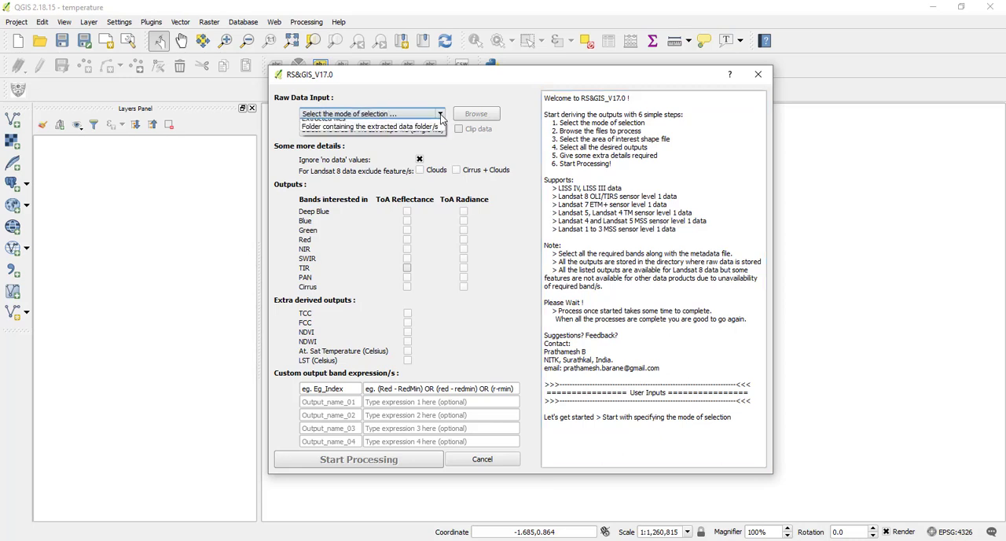
click(440, 114)
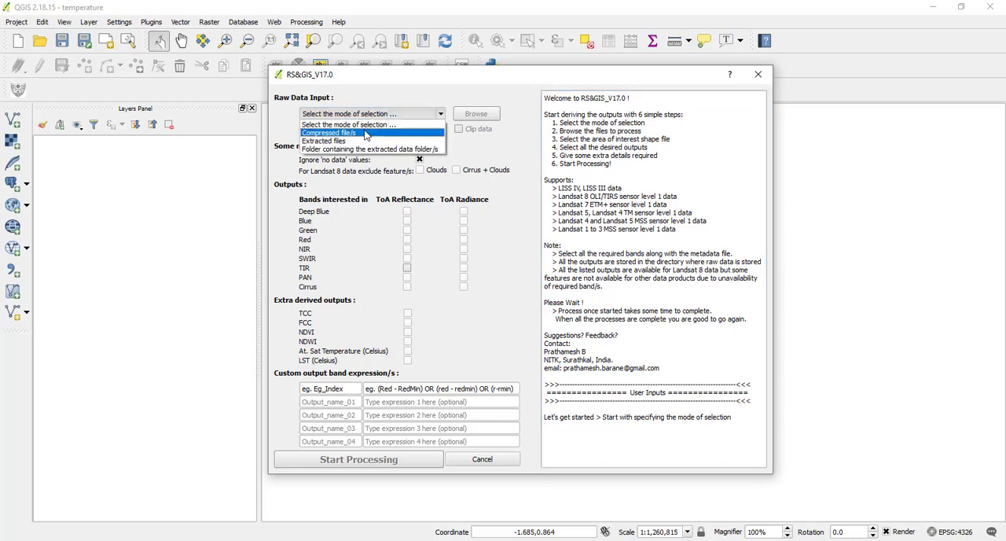
mouse_move(323, 141)
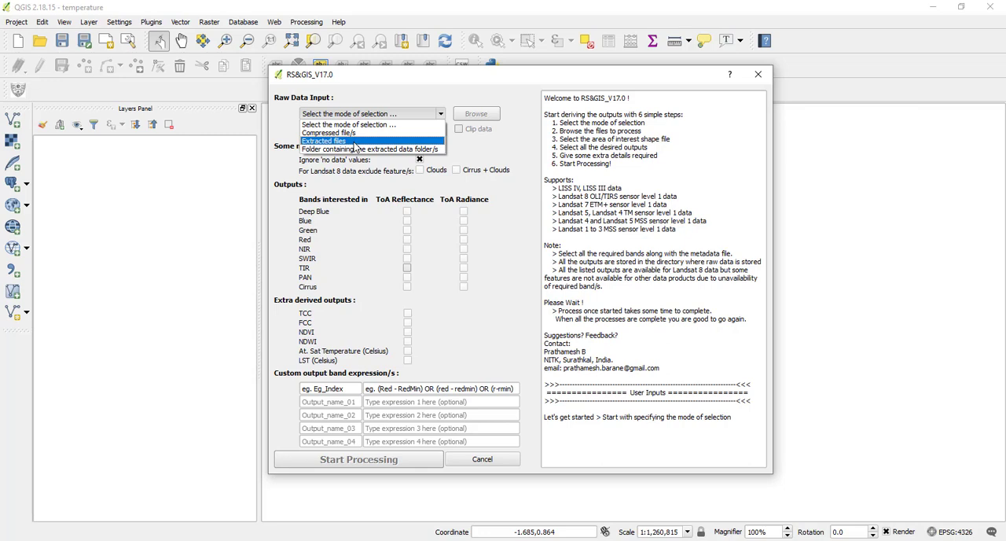
mouse_move(371, 149)
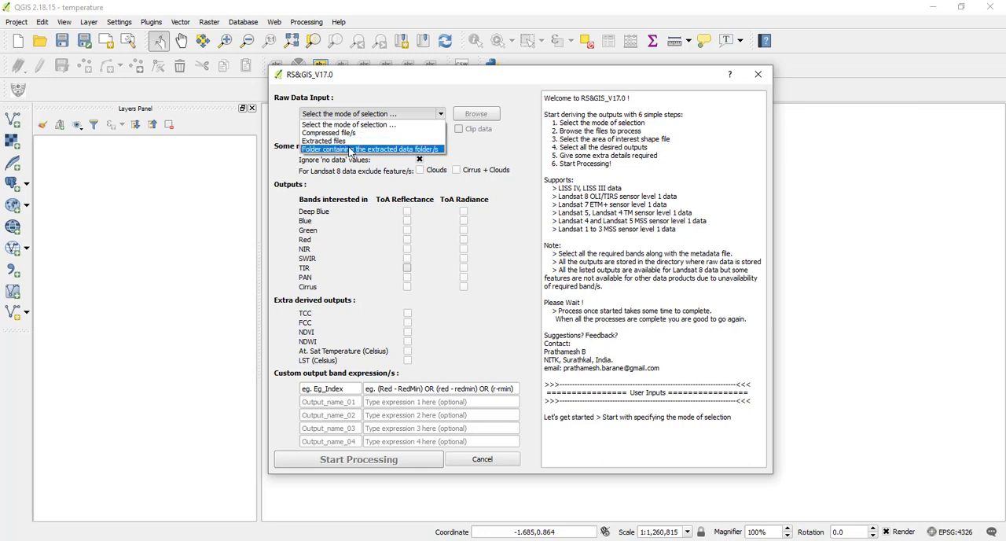
mouse_move(324, 141)
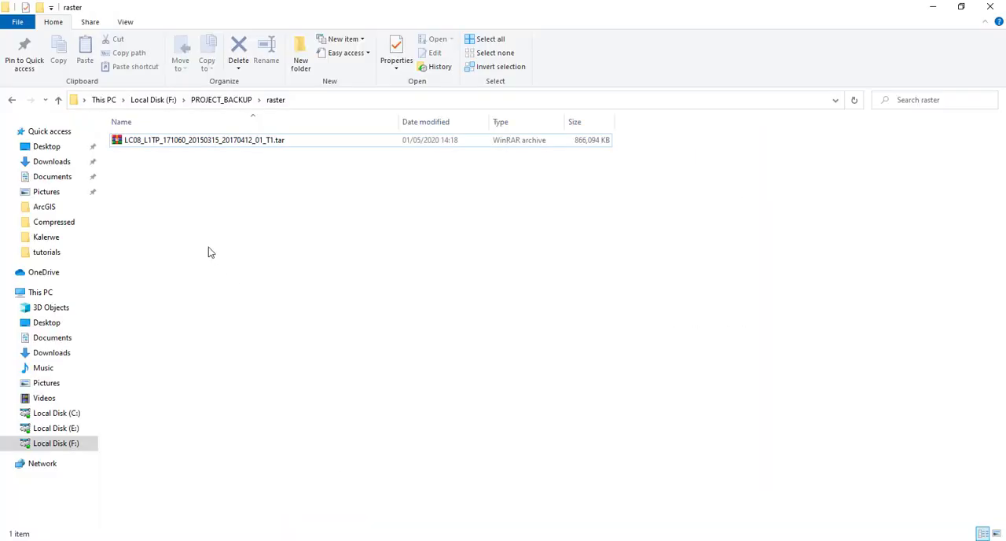
mouse_move(224, 140)
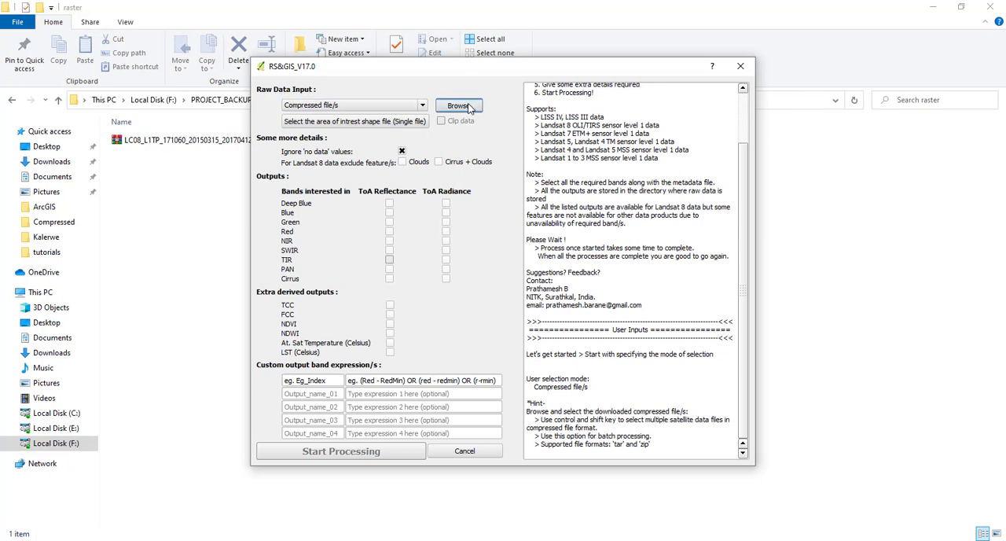
Load the LC08 .tar archive from F:\PROJECT_BACKUP\raster as RS&GIS input.
click(458, 104)
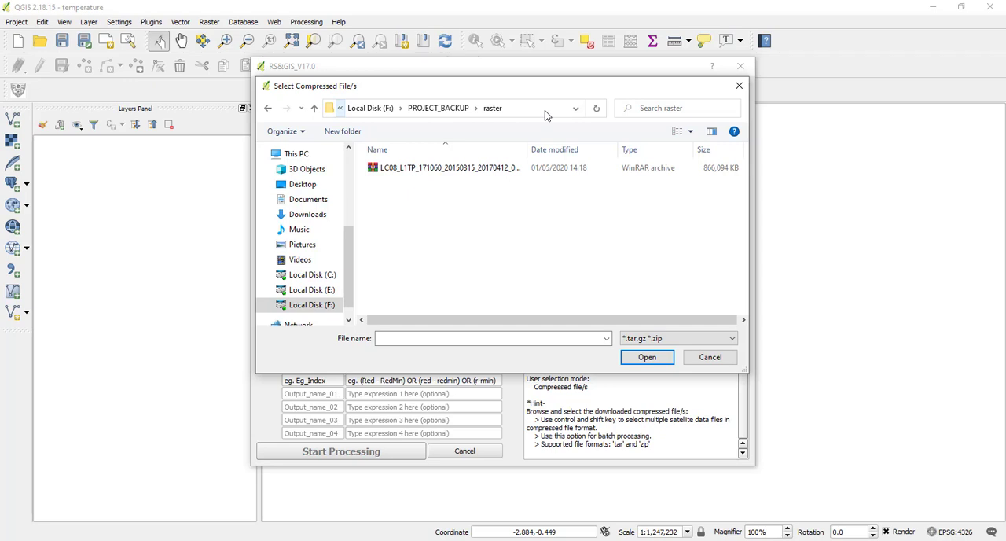
click(450, 167)
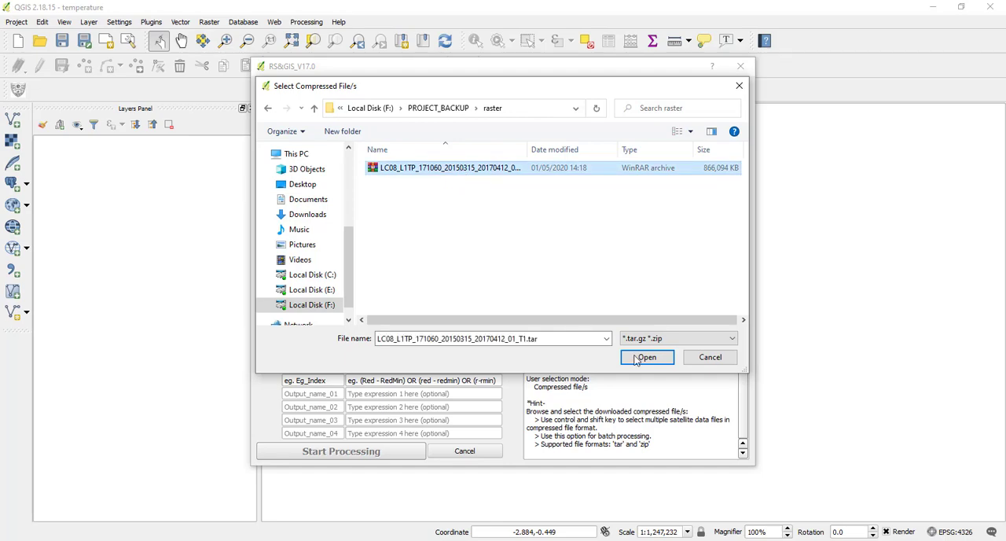
click(646, 357)
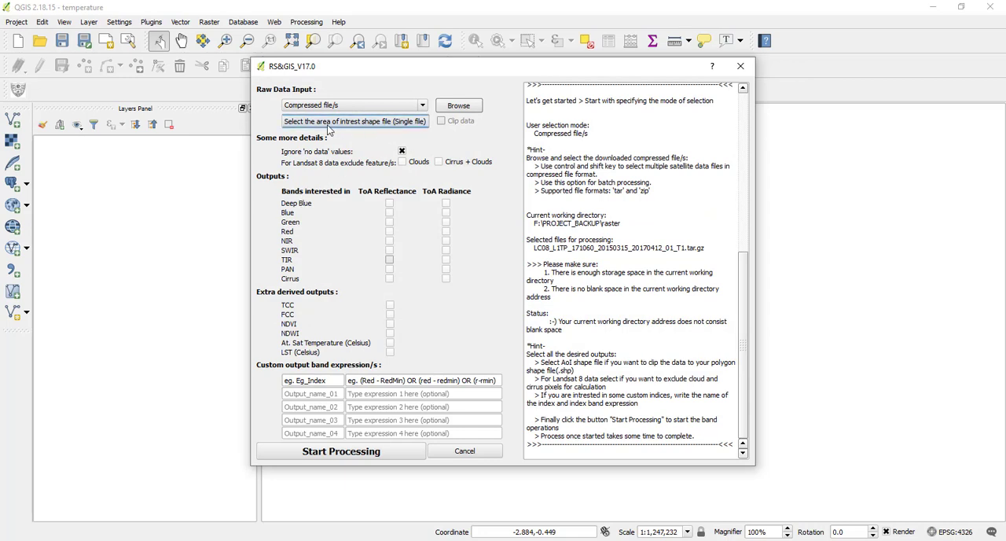
mouse_move(371, 128)
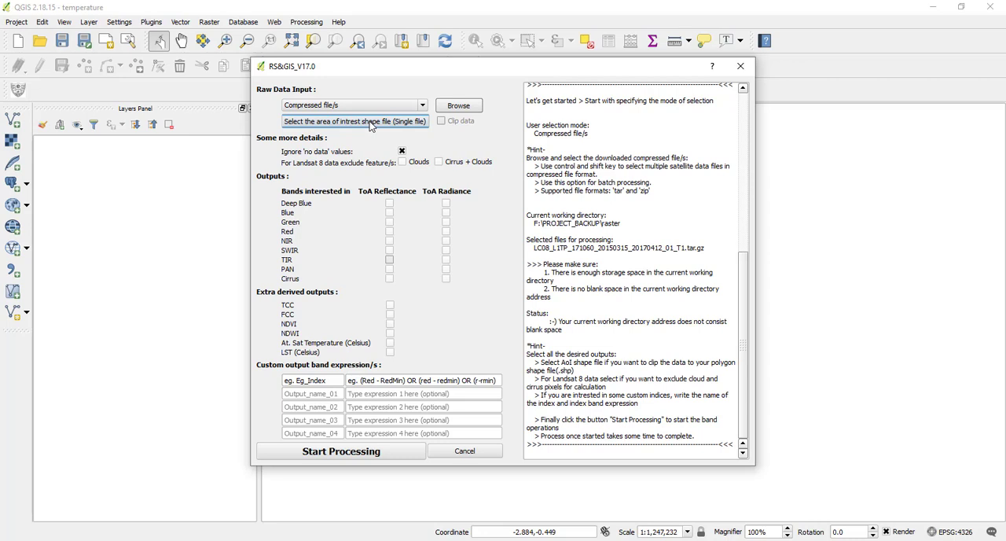
mouse_move(384, 126)
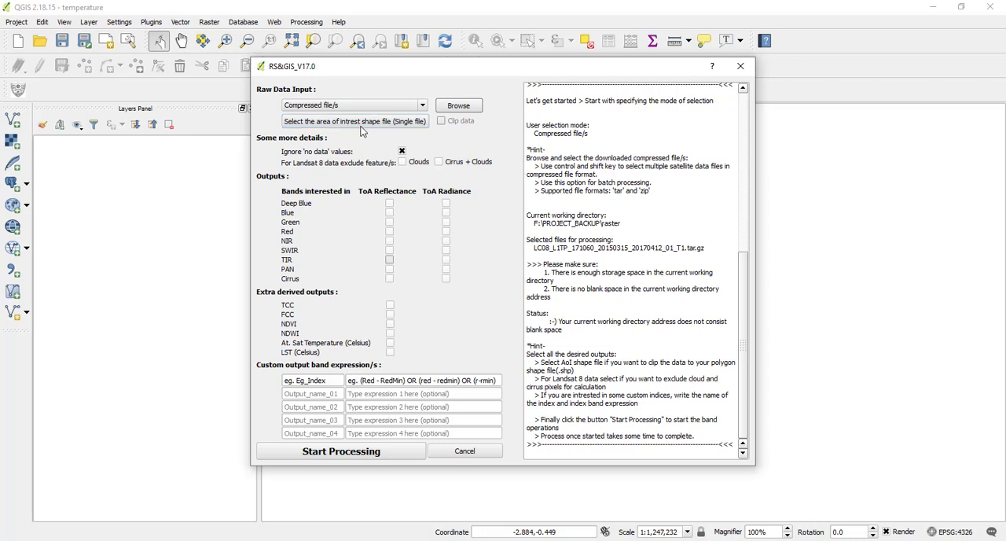
mouse_move(430, 147)
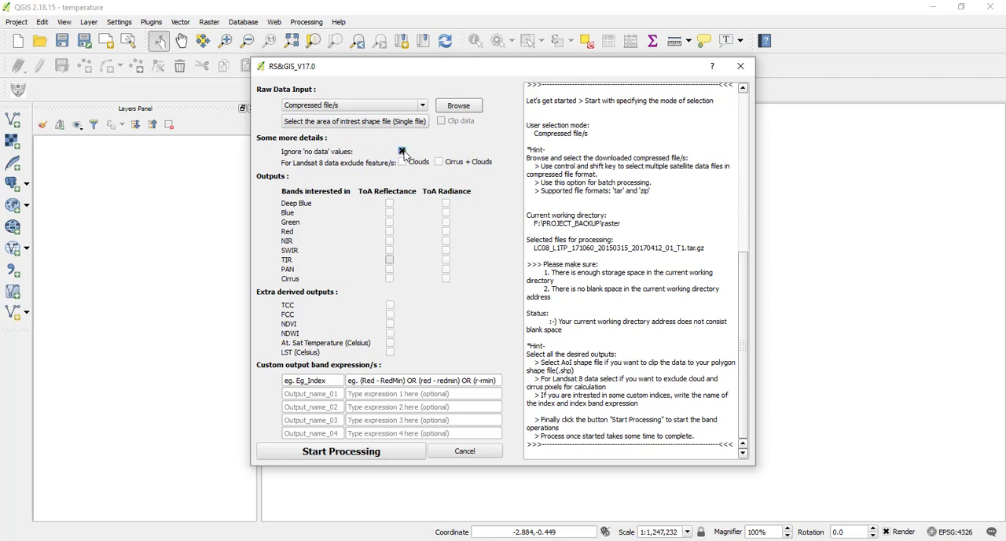
Tick Clouds and Cirrus + Clouds, tick LST (Celsius), and start processing.
click(401, 151)
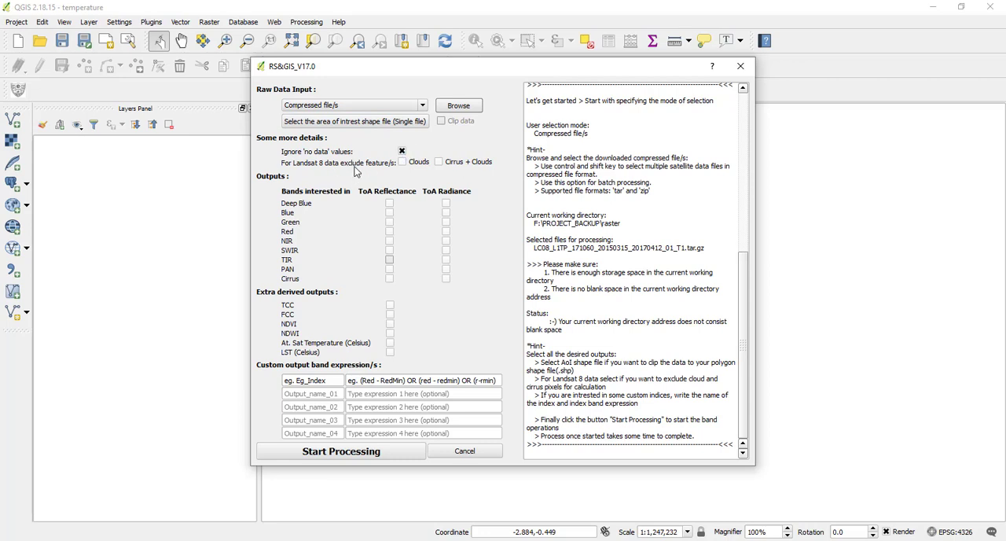
click(401, 161)
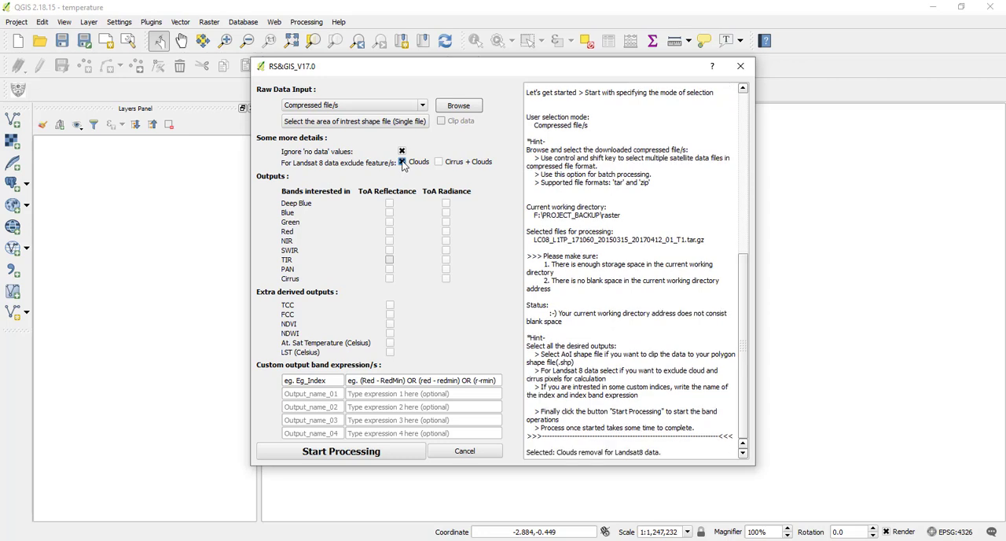
click(438, 161)
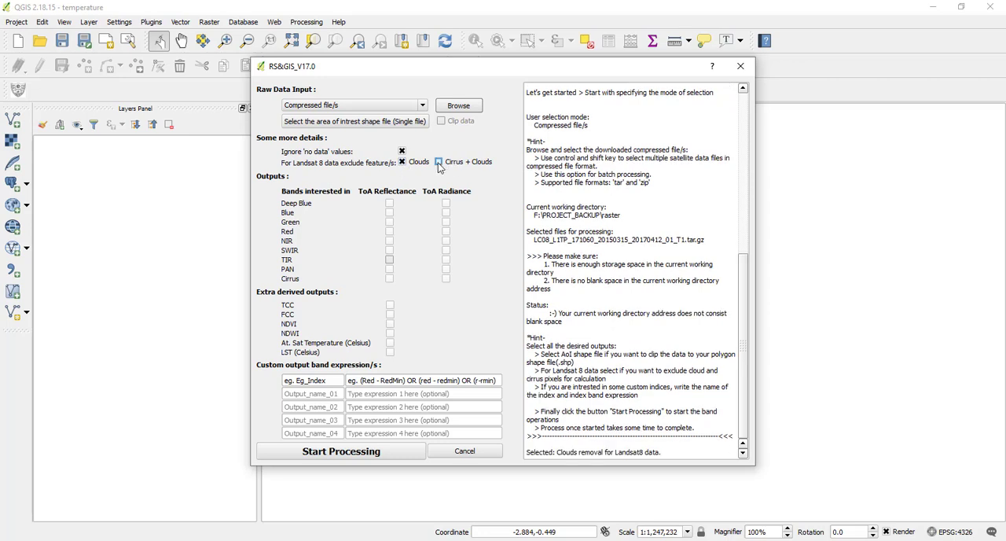
click(437, 162)
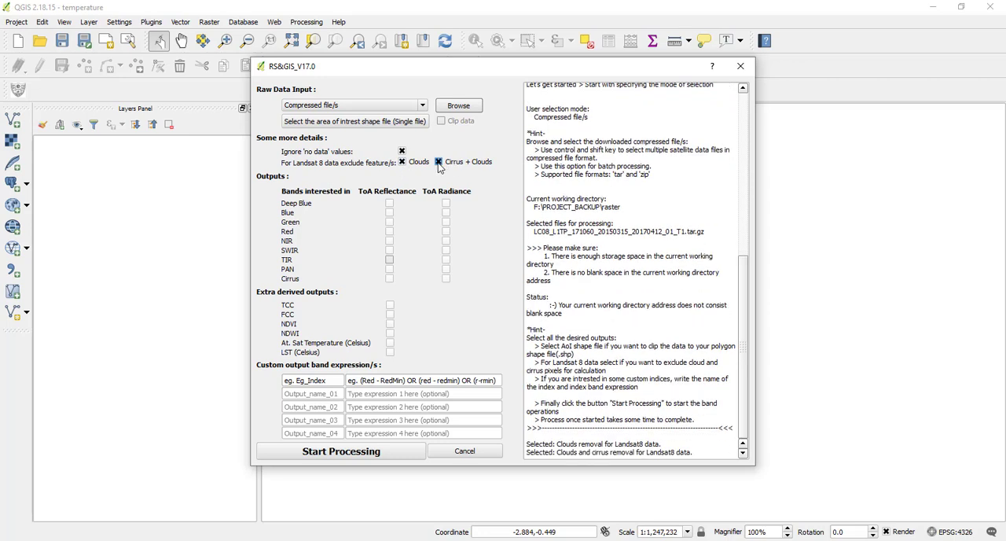
click(438, 161)
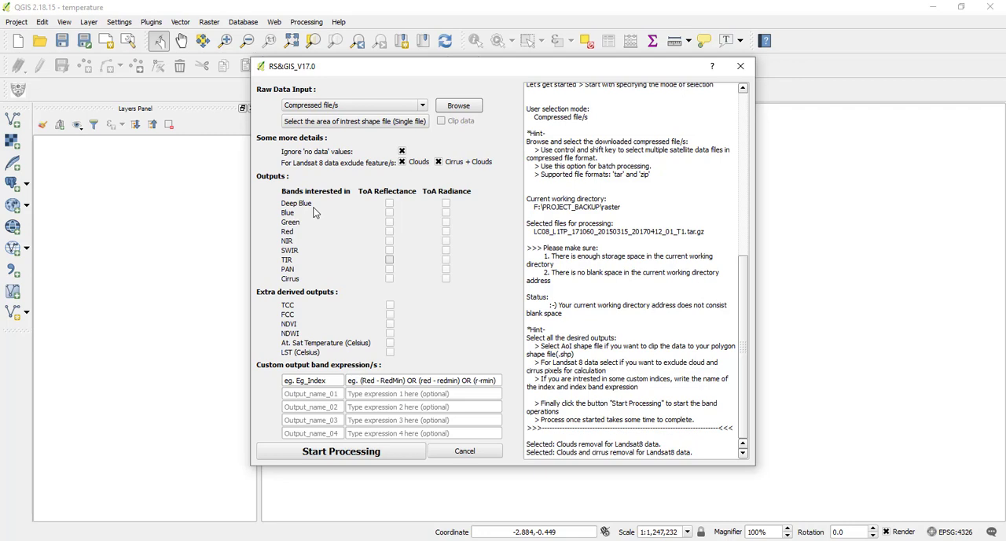
mouse_move(383, 197)
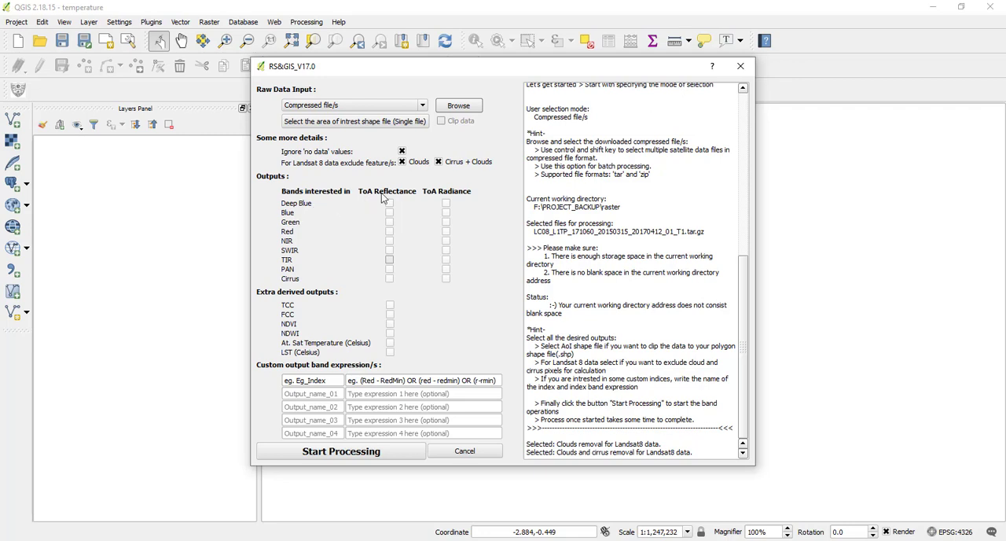
mouse_move(407, 197)
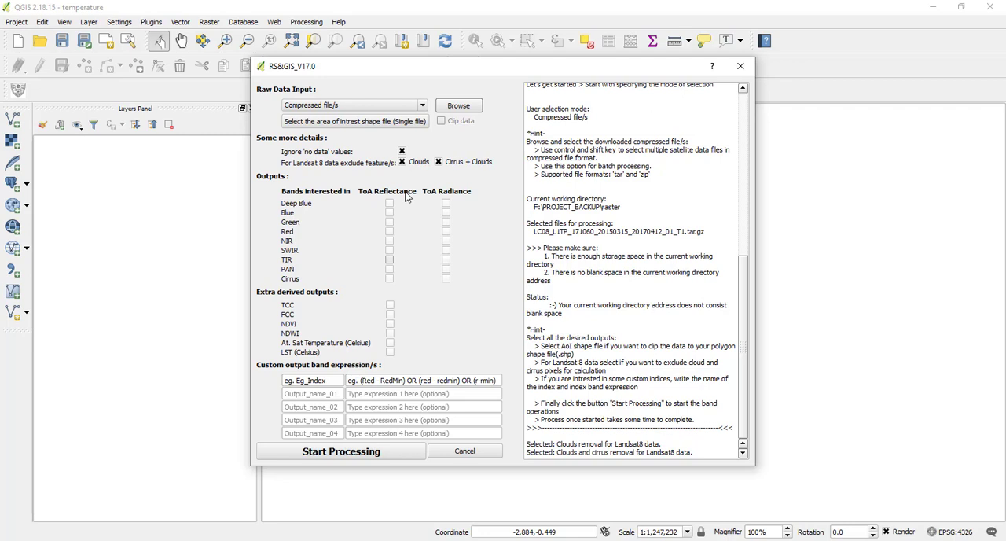
mouse_move(745, 318)
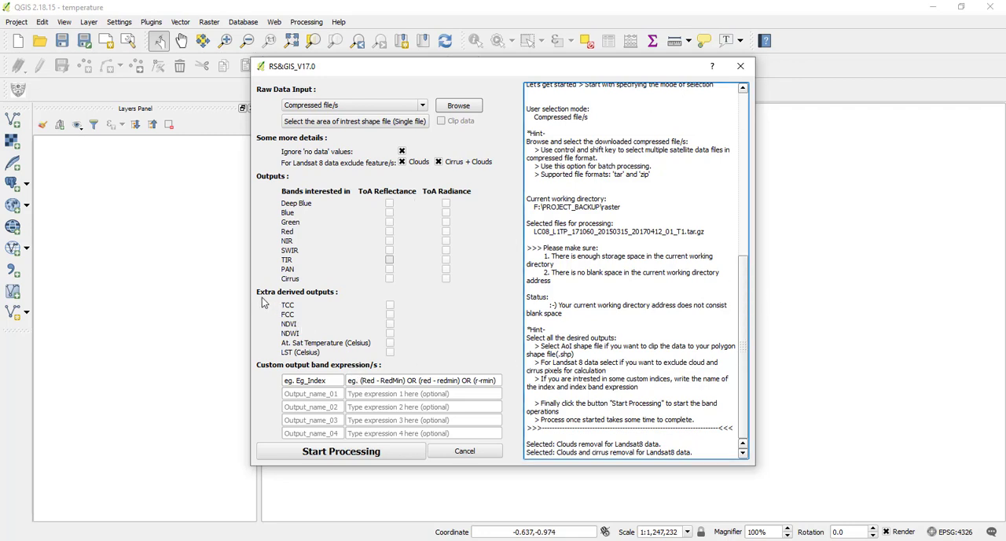
mouse_move(338, 356)
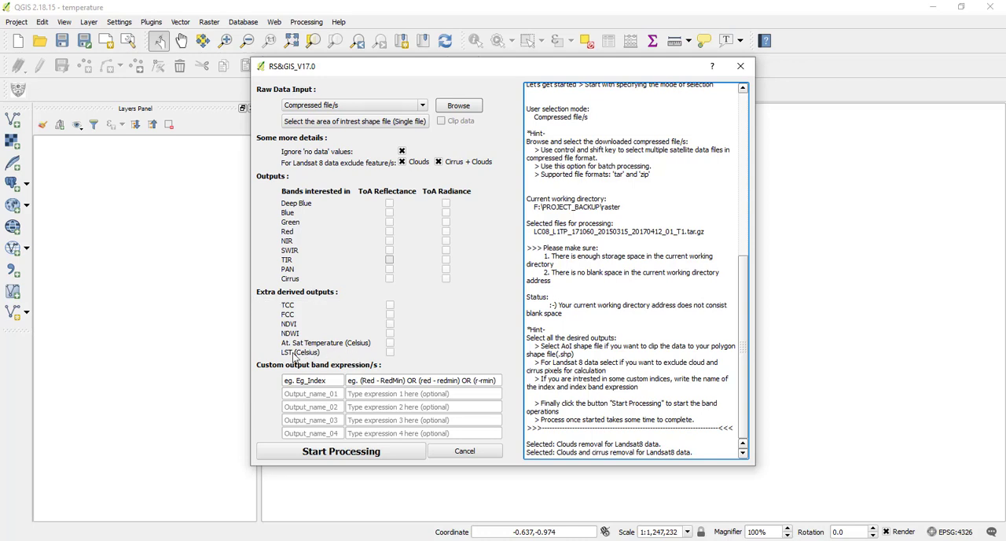
mouse_move(305, 361)
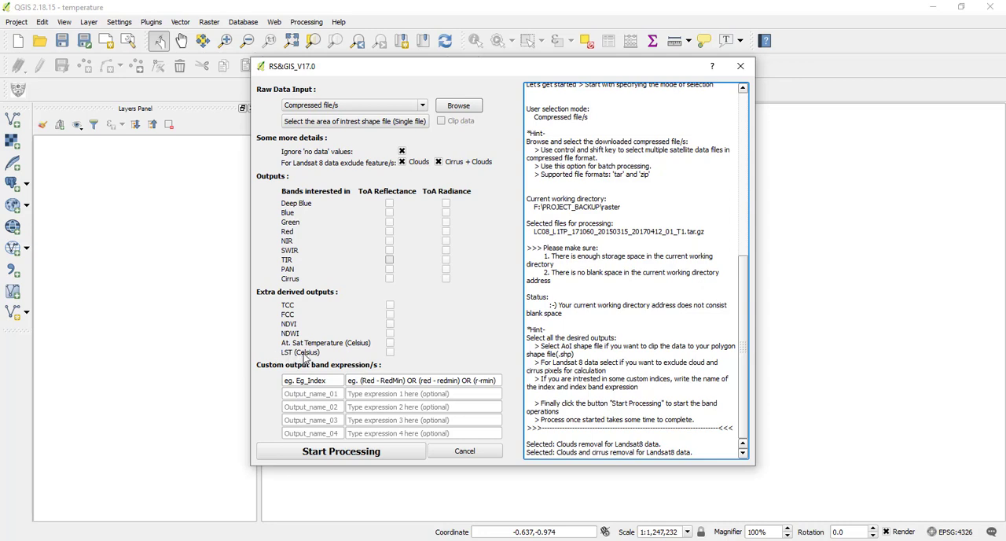
mouse_move(395, 361)
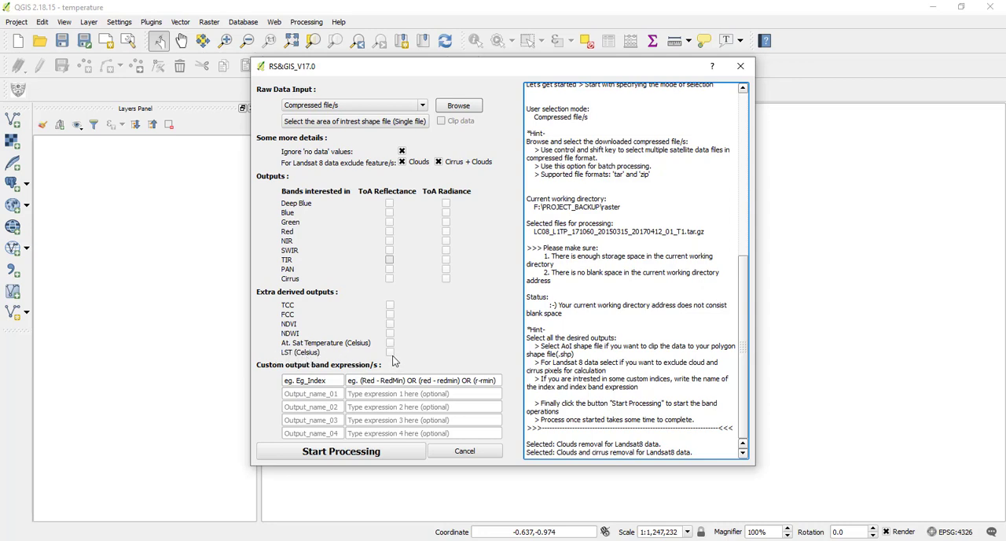
click(390, 351)
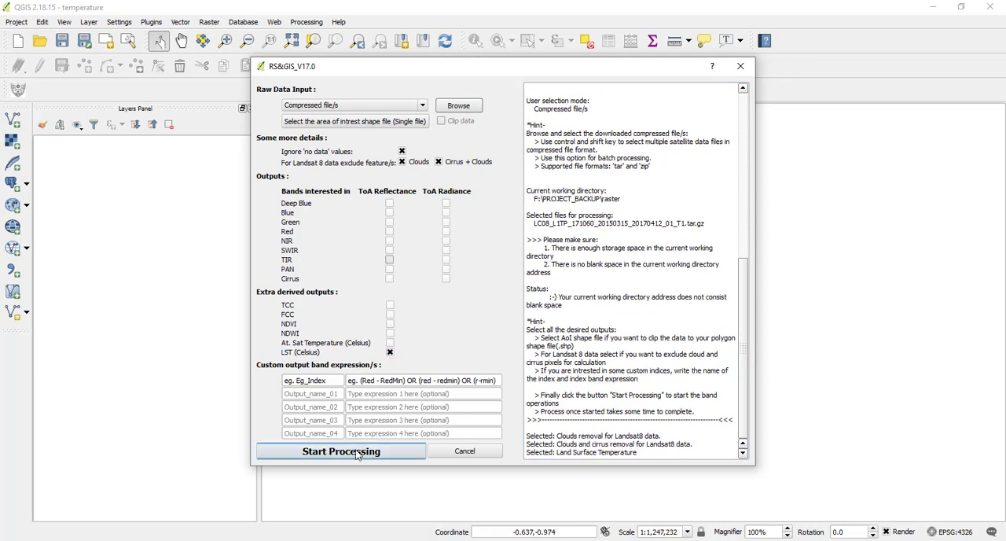
click(340, 451)
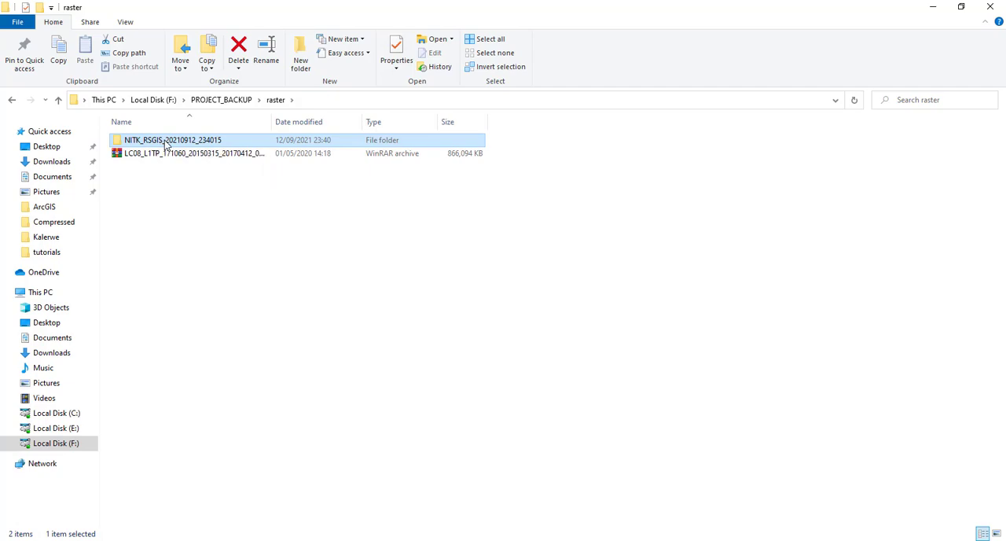
Open the NITK_RSGIS_20210912_234015 folder inside the raster folder.
double_click(172, 140)
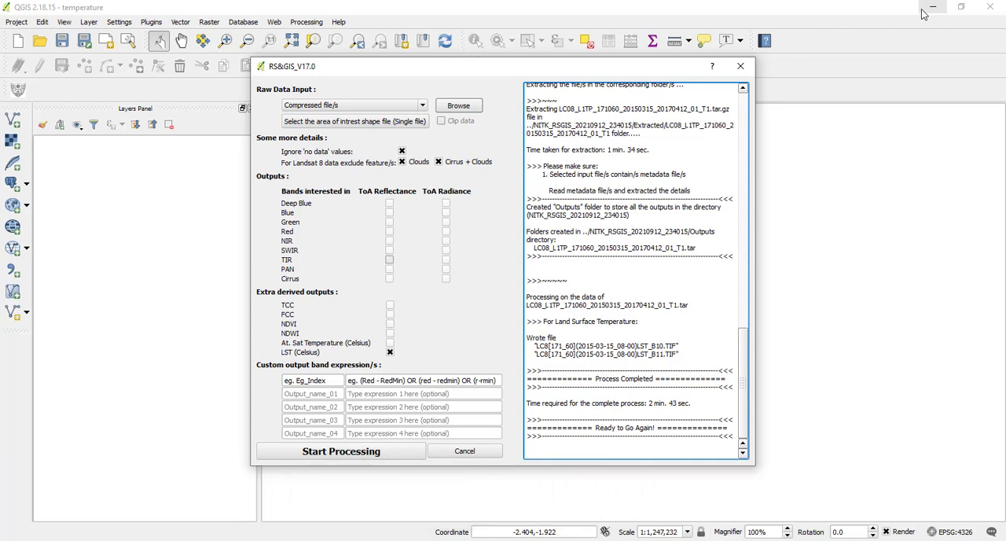
mouse_move(639, 365)
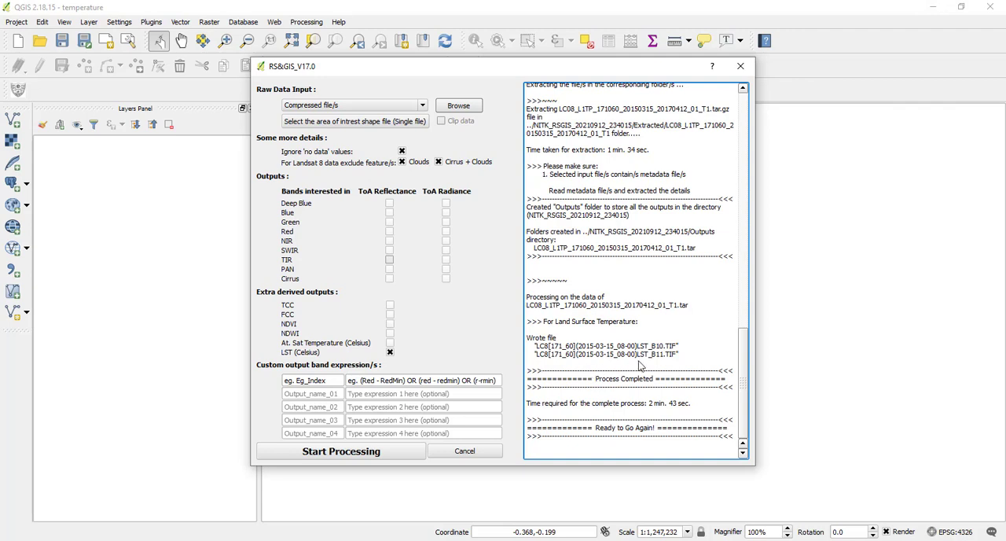
mouse_move(538, 349)
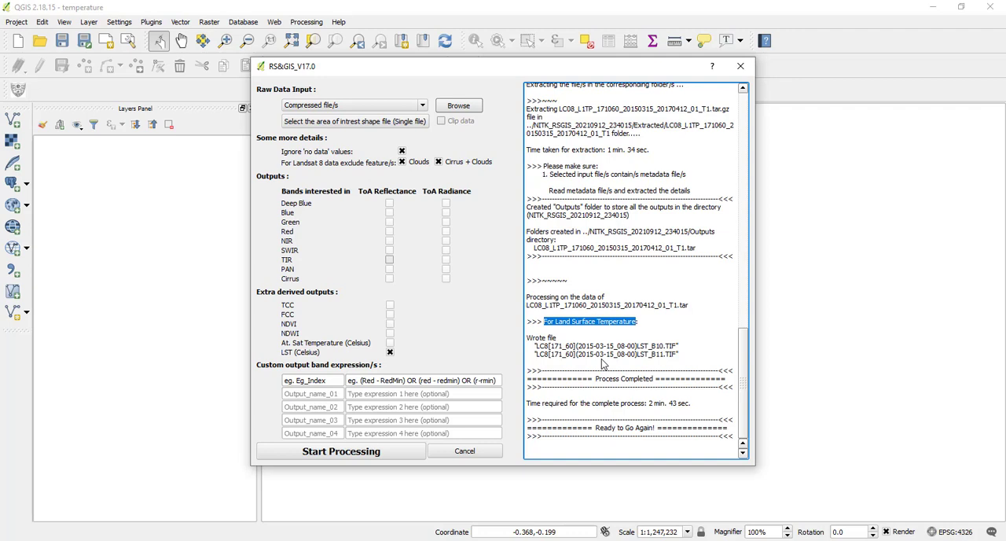
mouse_move(752, 123)
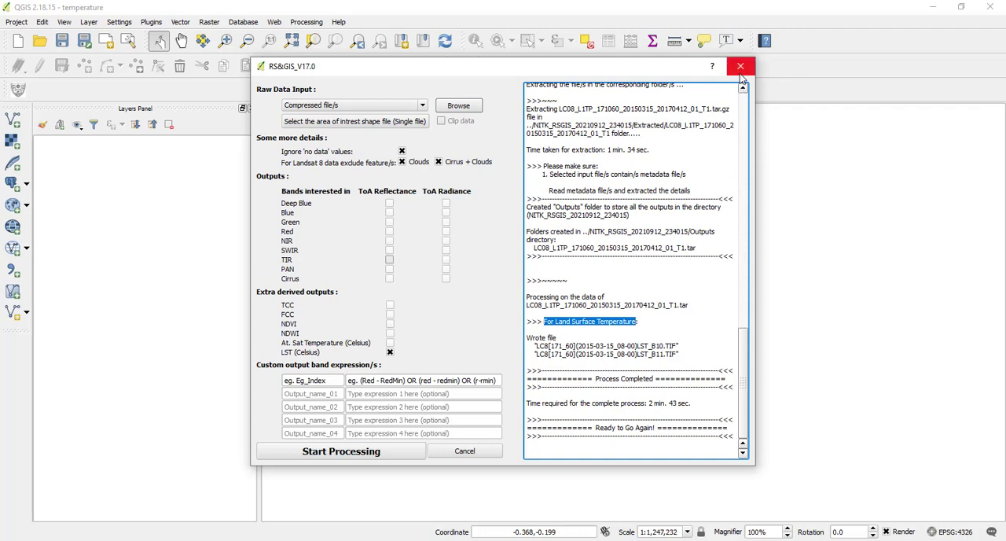
mouse_move(739, 66)
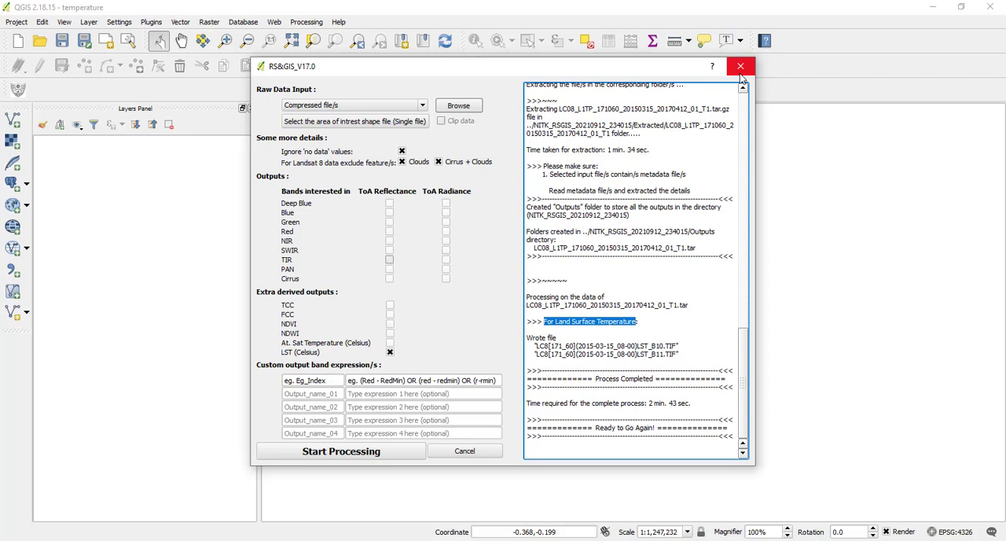
Close the RS&GIS window and browse to NITK_RSGIS_20210912_234015 > Outputs > LC08 scene folder.
click(89, 22)
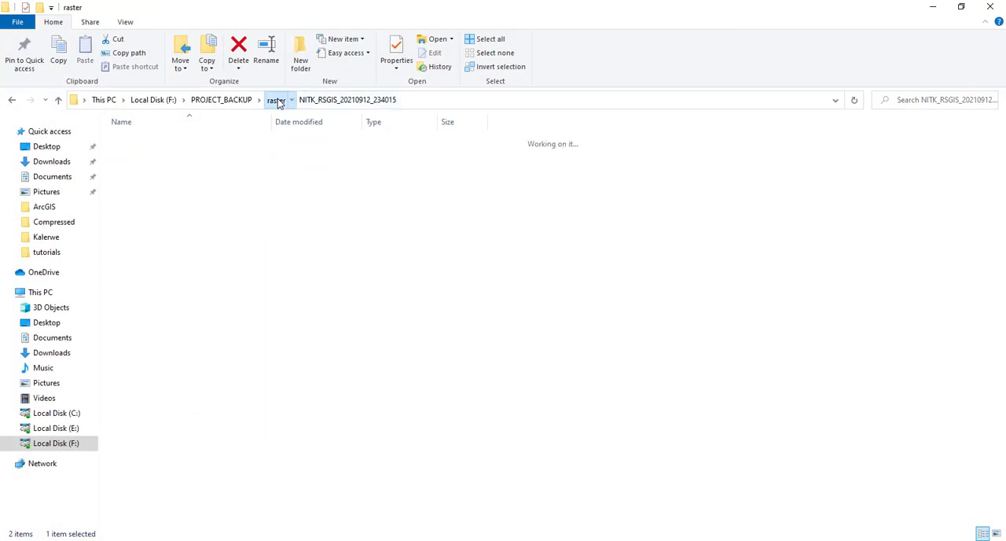
click(275, 99)
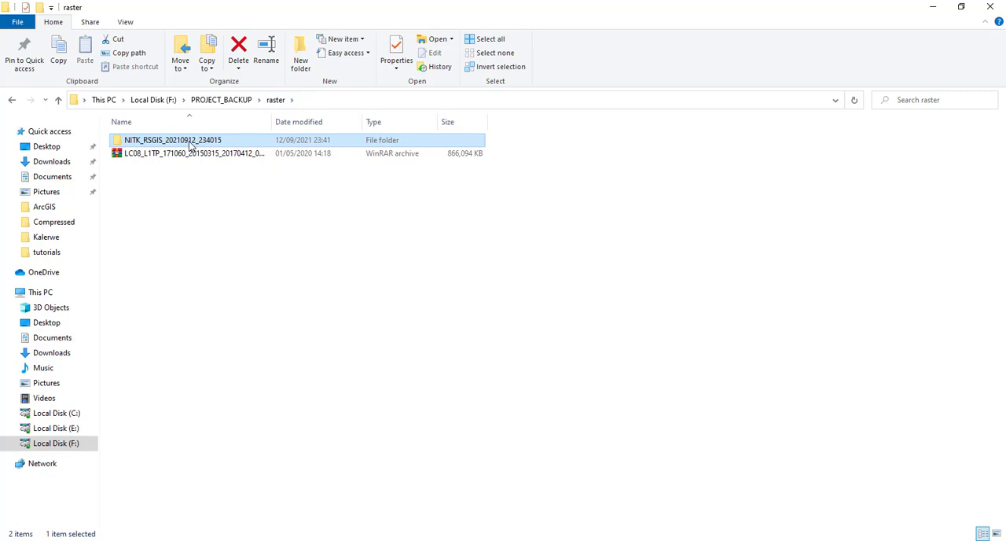
double_click(172, 139)
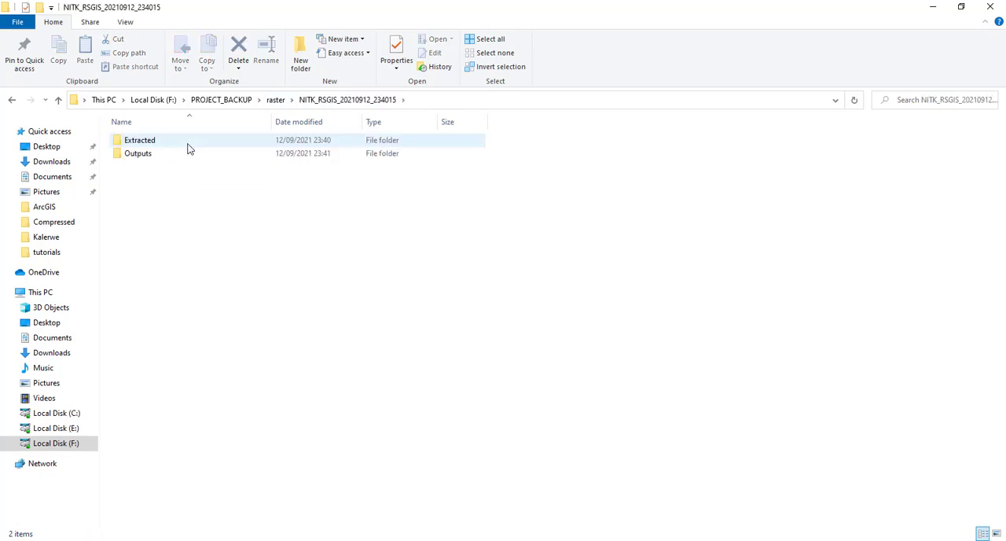
double_click(138, 152)
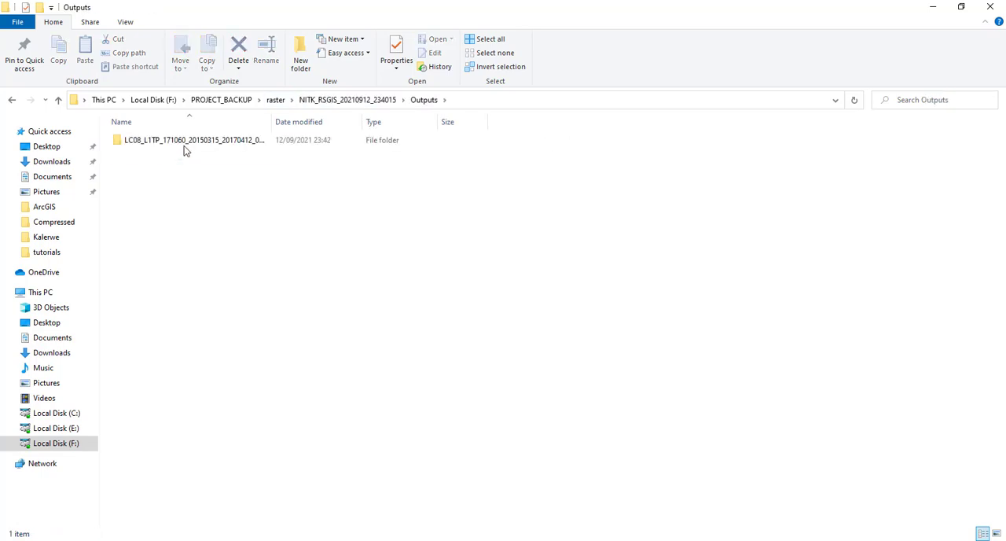
double_click(194, 140)
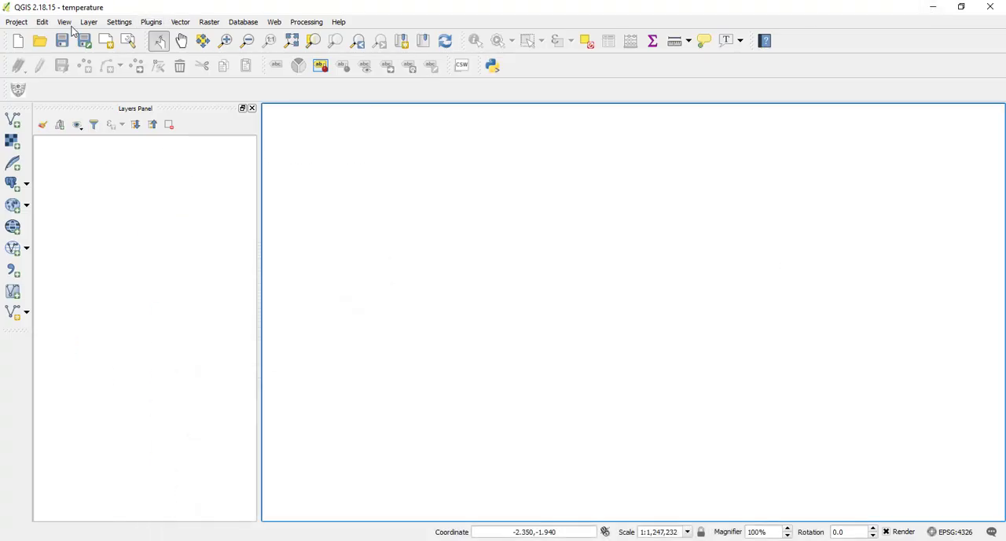
Add LST_B10 and LST_B11 rasters, styling them with Spectral and inverted RdYlBu ramps.
click(88, 21)
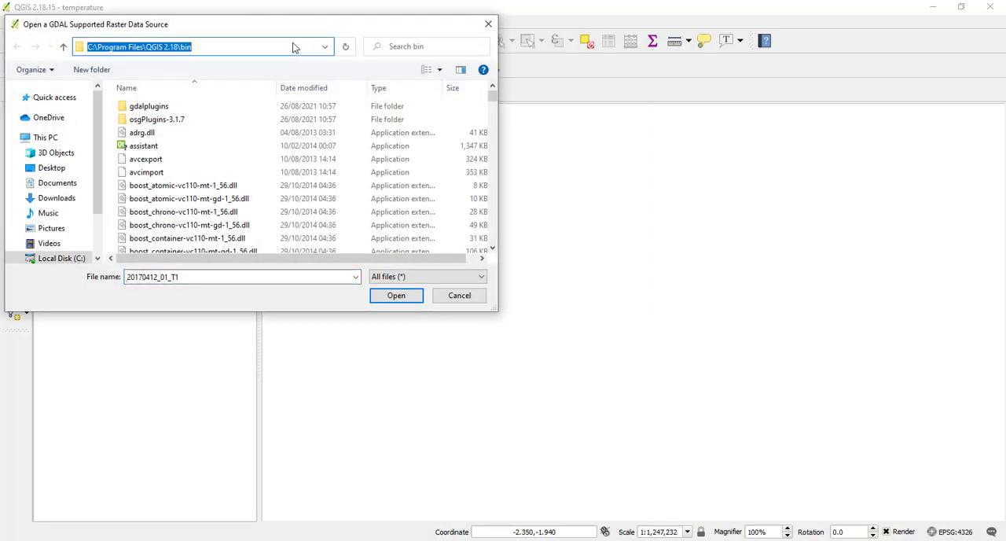
text(LC08_L1TP_171060_20150315_20170412_01_T1.tar)
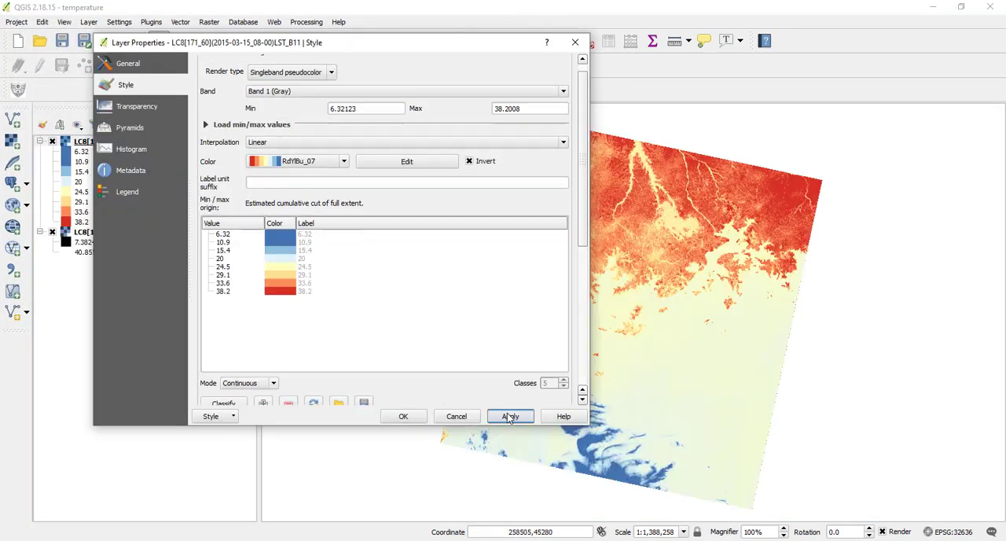
click(510, 415)
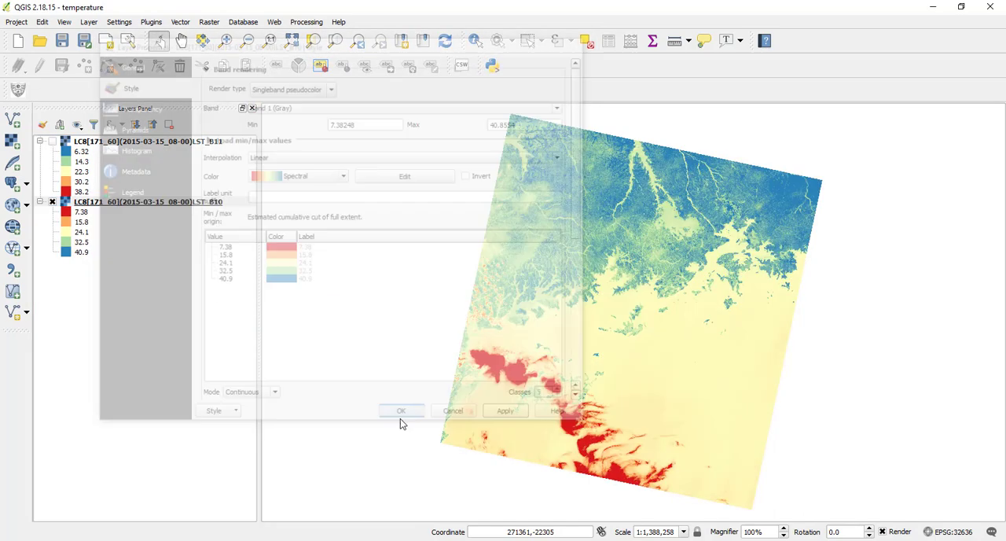
click(400, 411)
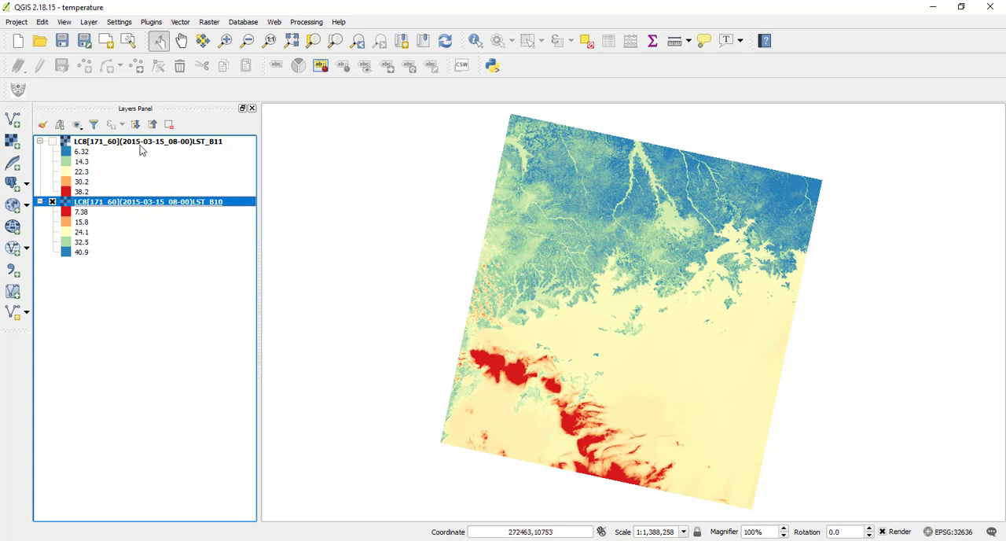
click(147, 140)
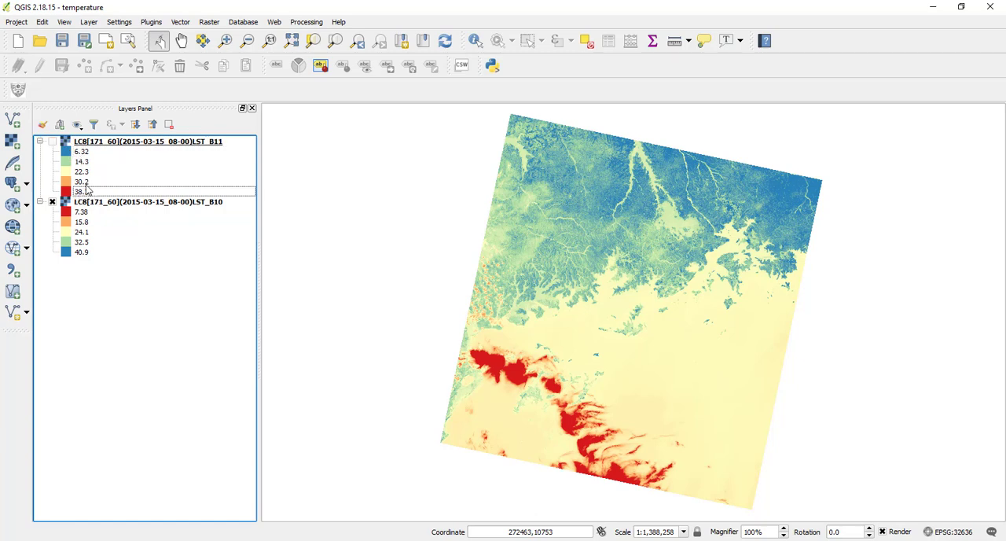
mouse_move(221, 207)
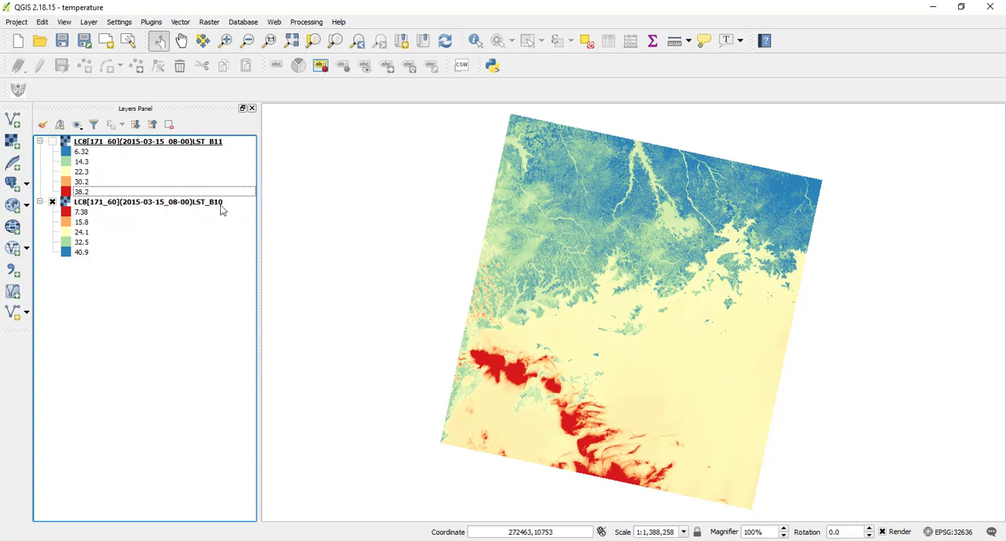